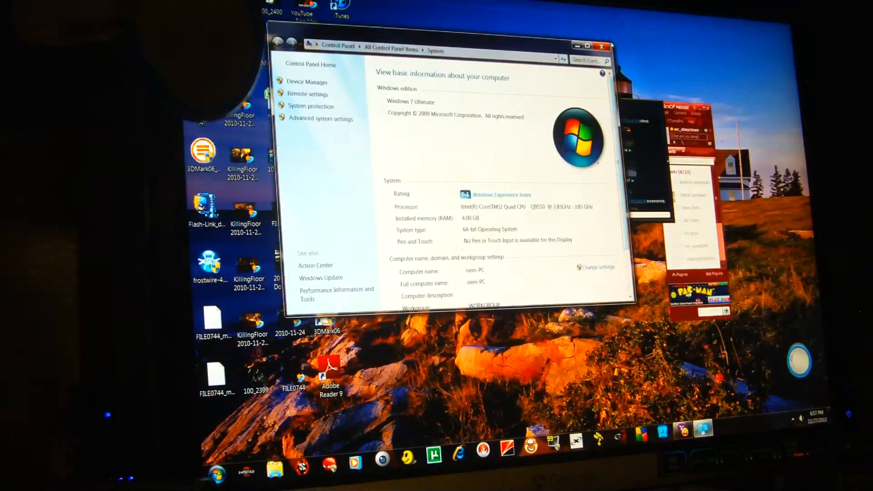
Step: Close the Control Panel System window showing edition, processor and memory details
{"action": "left_click", "coordinate": [602, 45]}
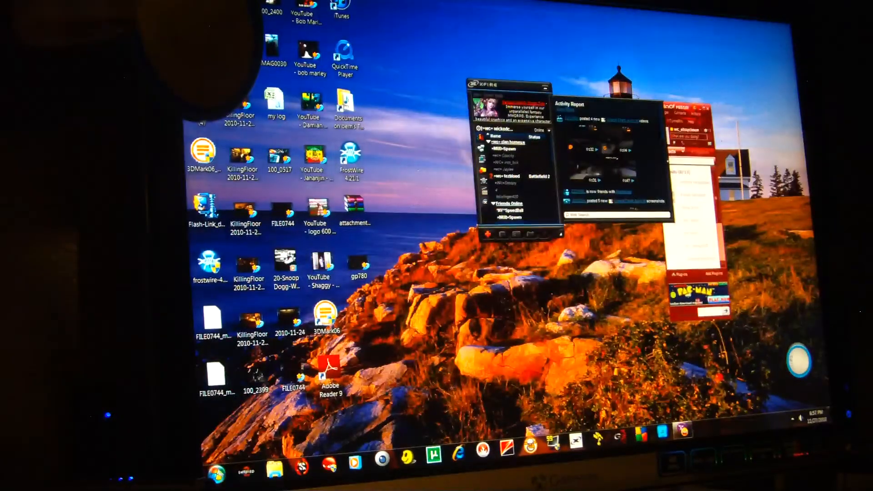
Step: Launch 3DMark06 Basic Edition, dismiss Tip of the Day, and start Run 3DMark
{"action": "left_click", "coordinate": [218, 471]}
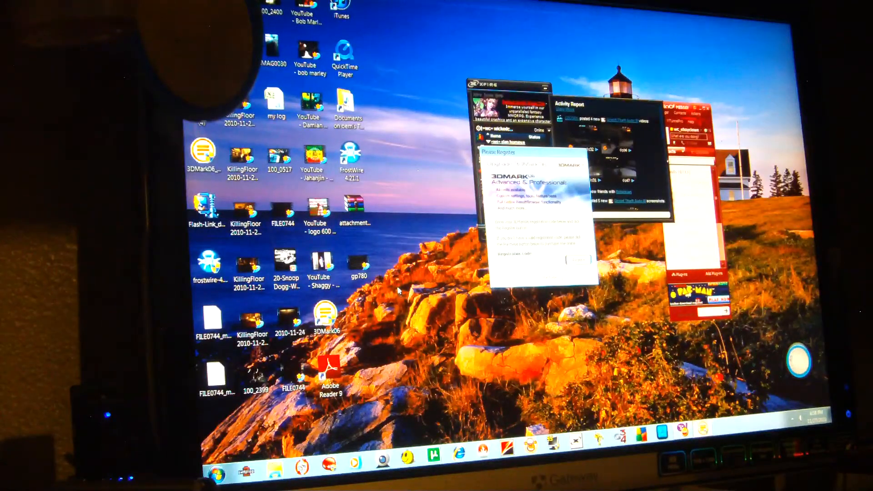
{"action": "mouse_move", "coordinate": [395, 256]}
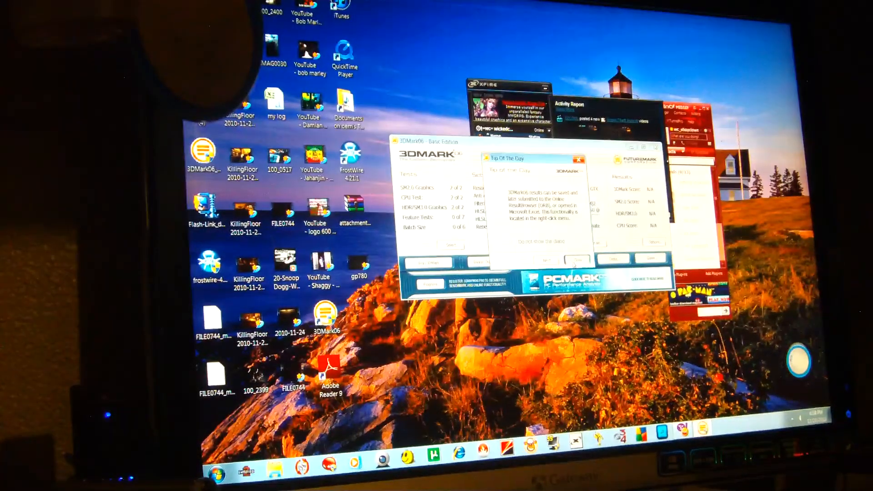
{"action": "left_click", "coordinate": [579, 159]}
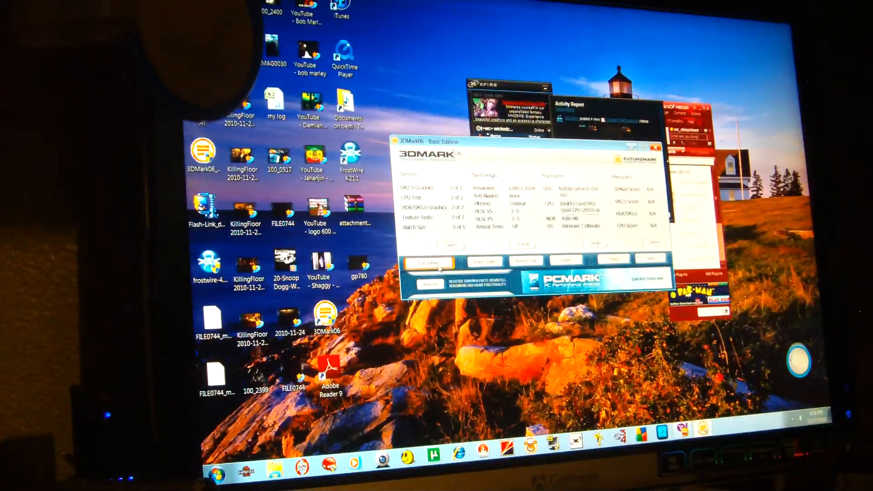
{"action": "left_click", "coordinate": [429, 262]}
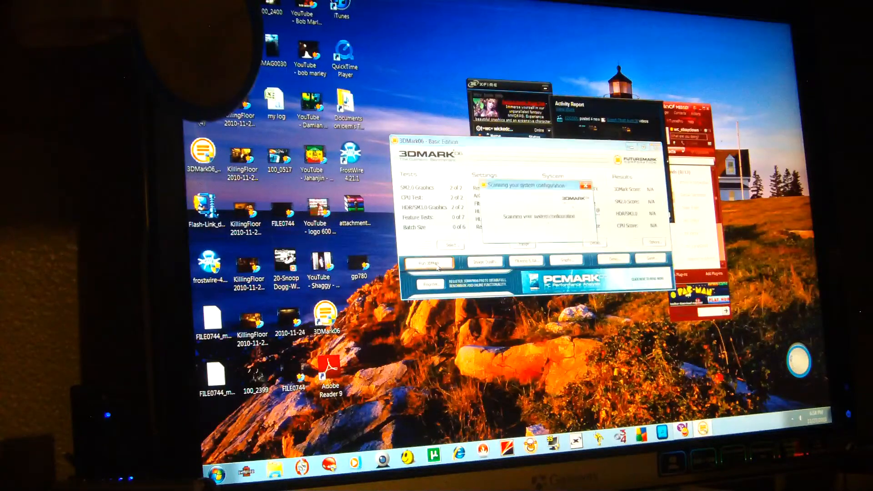